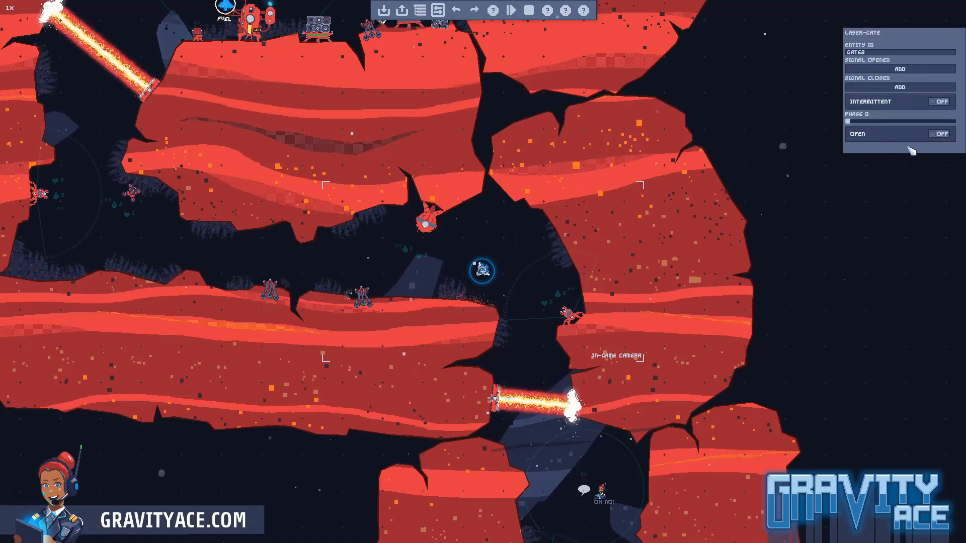
# - Exit the in-game level editor and run the project from Godot so the debugger attaches
pyautogui.click(939, 134)
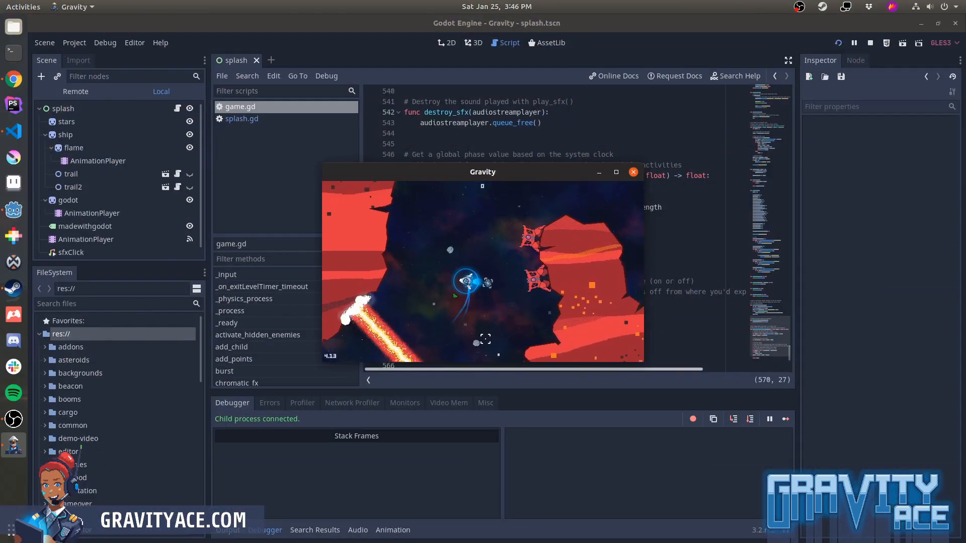
# - View the running game's performance Monitors, then switch to the Profiler for the Gravity game
pyautogui.click(404, 403)
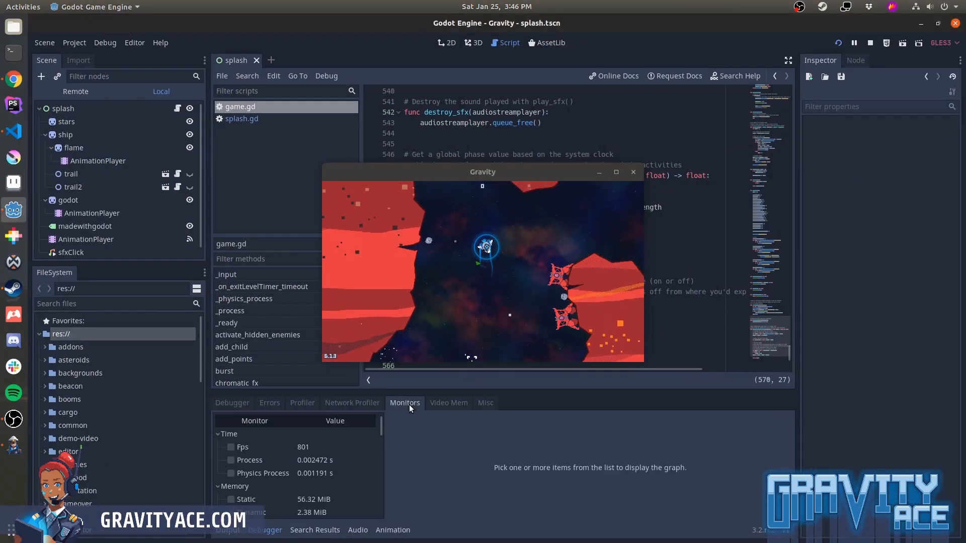
pyautogui.click(230, 447)
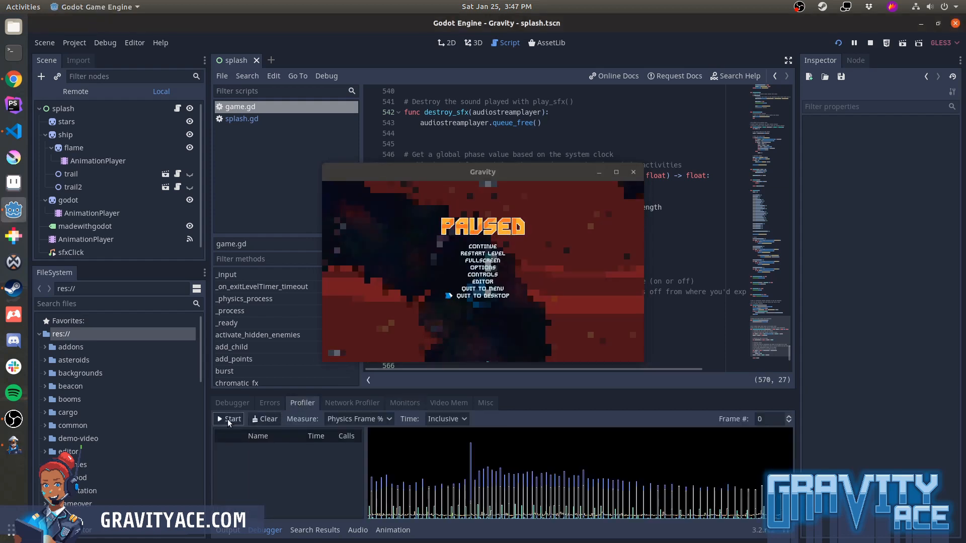
# - Start a profiler capture, play through a busier fight, then stop to keep the recorded frames
pyautogui.click(228, 419)
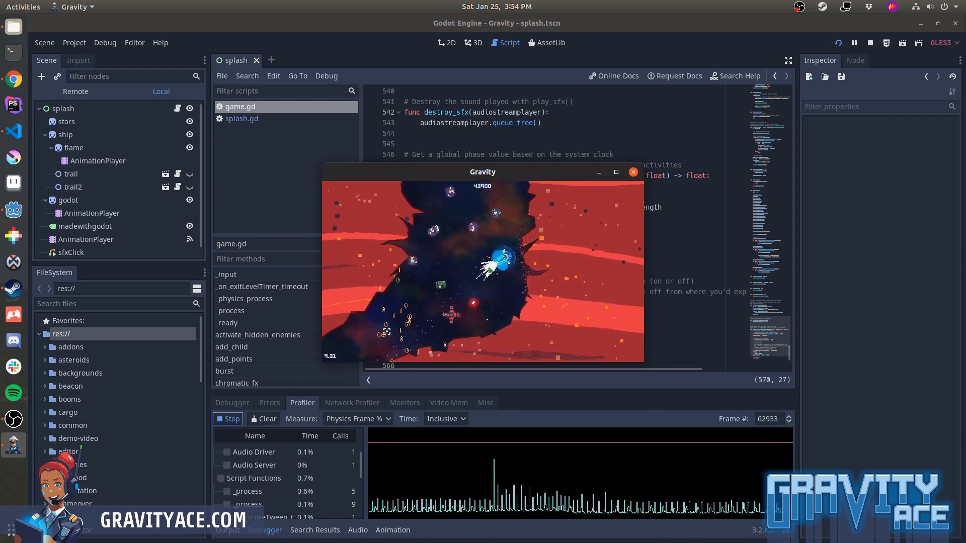
pyautogui.click(227, 419)
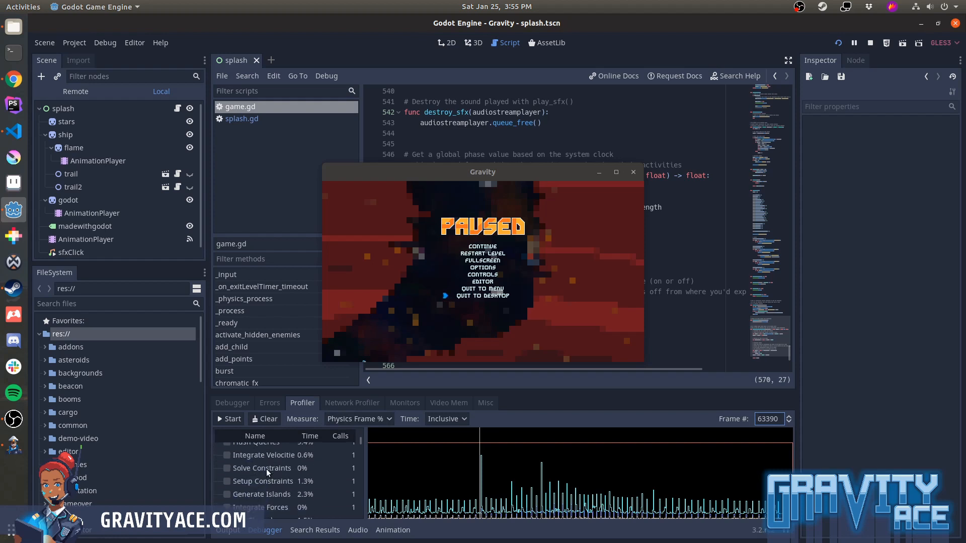
# - Tick Frame Time and Physics 2d in the profiler list and review the Measure dropdown's options
pyautogui.scroll(-3)
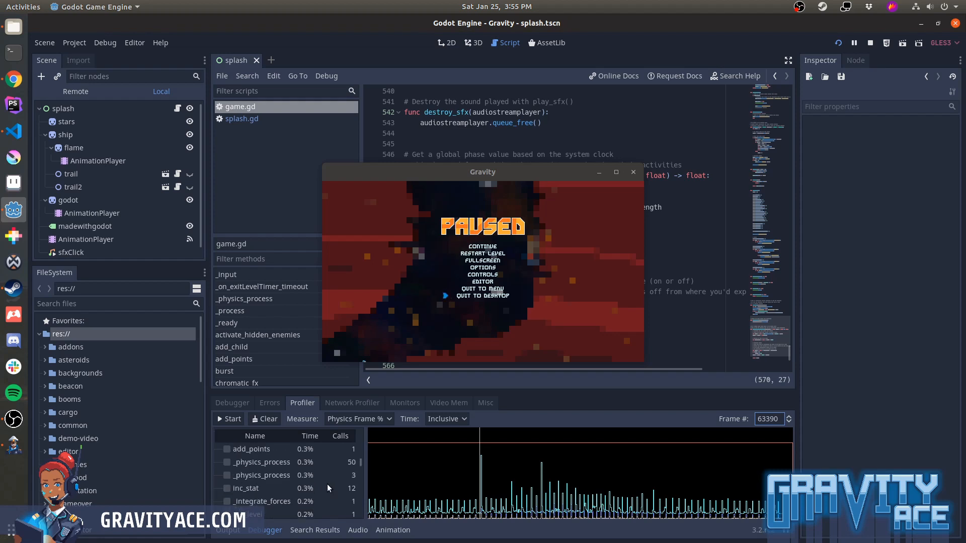
pyautogui.scroll(-3)
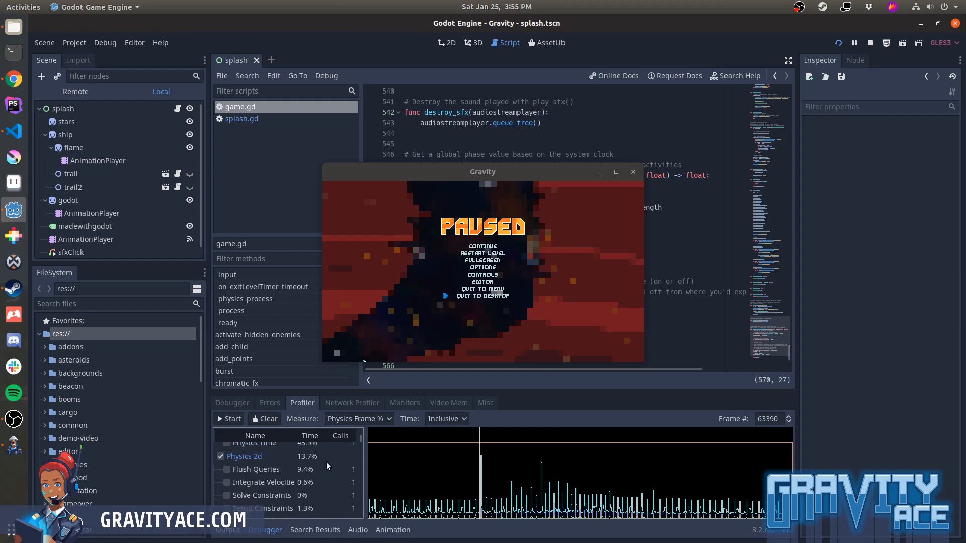
pyautogui.moveTo(334, 468)
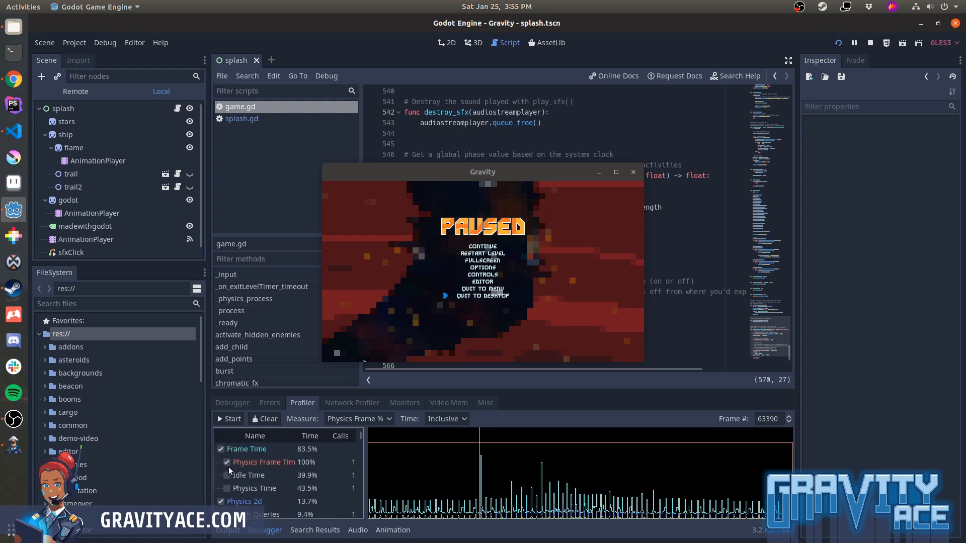
pyautogui.click(358, 419)
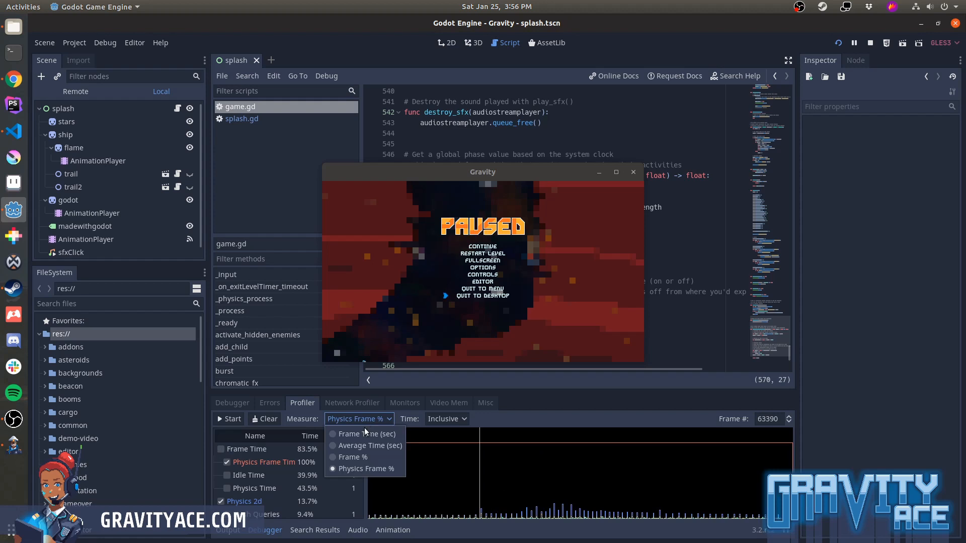
pyautogui.click(362, 434)
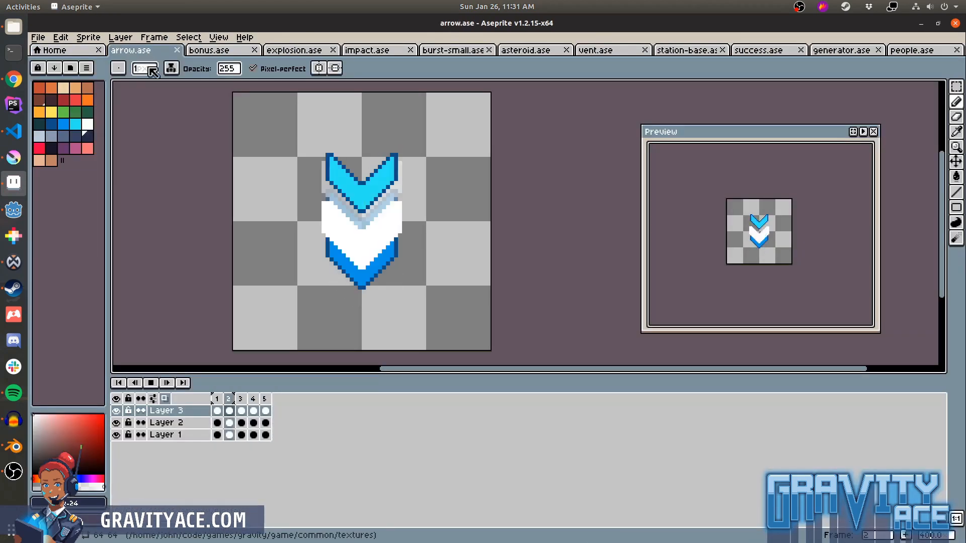
# - Browse the bonus, explosion, impact, small burst and asteroid sprites
pyautogui.click(209, 50)
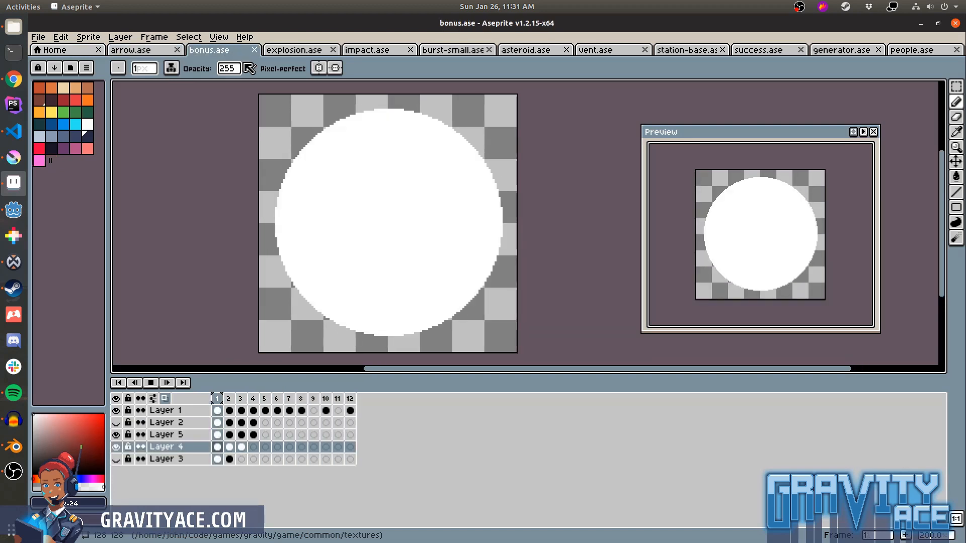
pyautogui.click(298, 50)
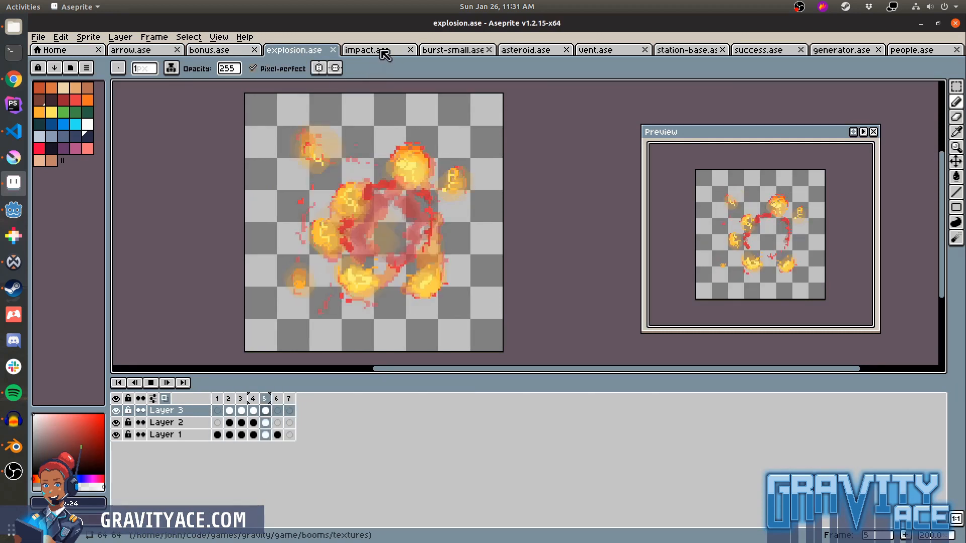
pyautogui.click(370, 50)
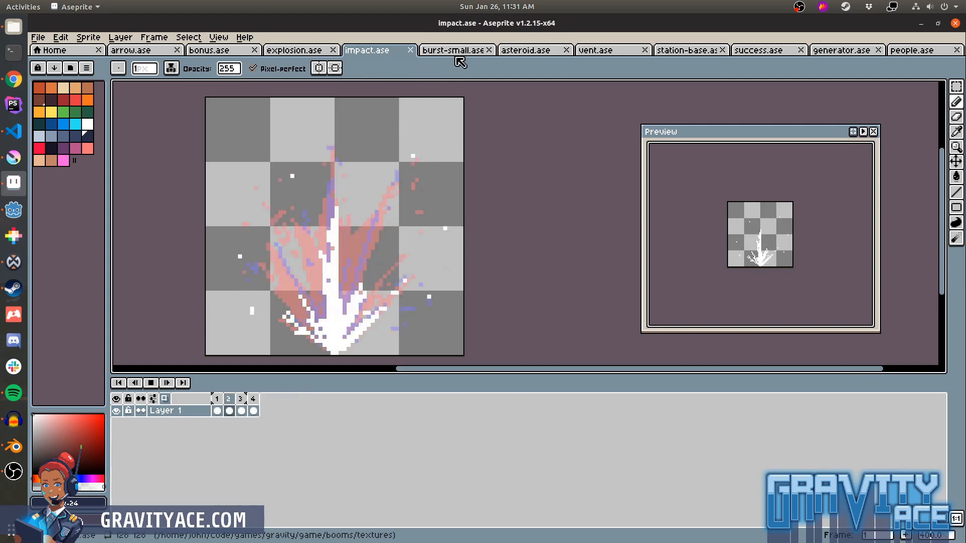
pyautogui.click(453, 50)
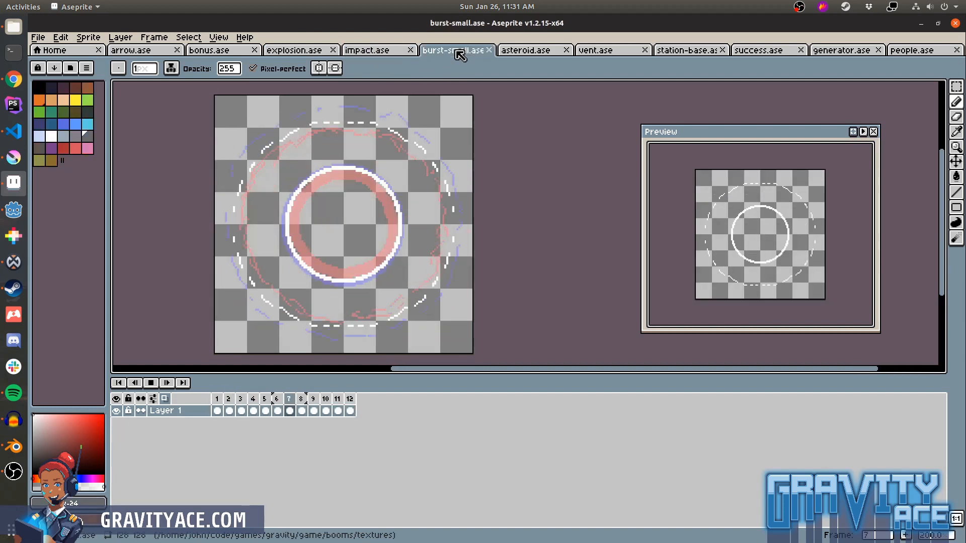
pyautogui.click(337, 398)
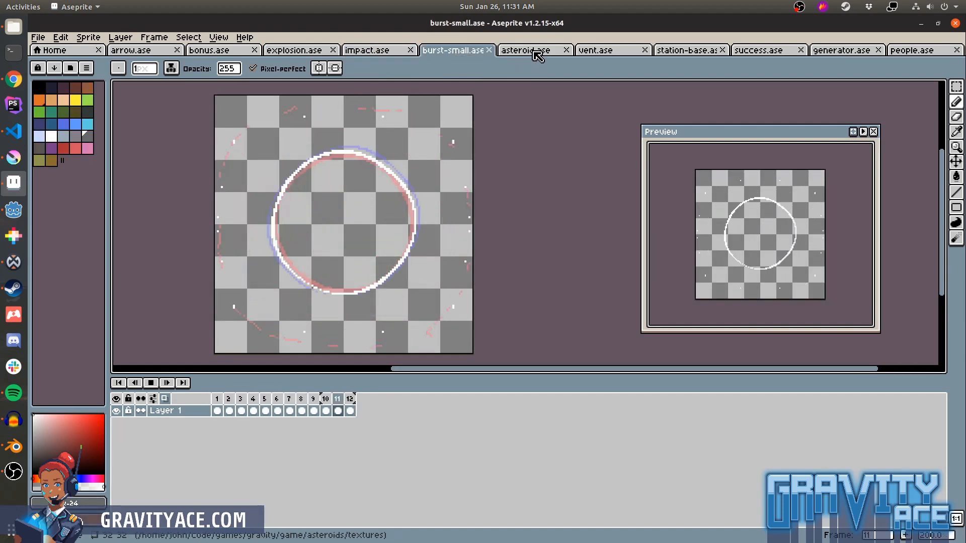
pyautogui.click(527, 50)
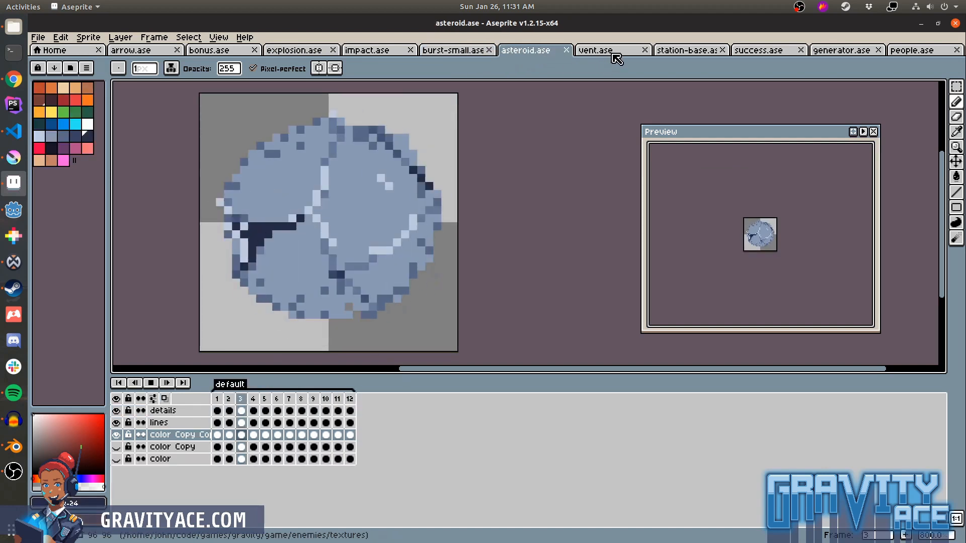
# - Browse the vent, station base, success and generator sprites, then switch to waypoint.ase
pyautogui.click(595, 50)
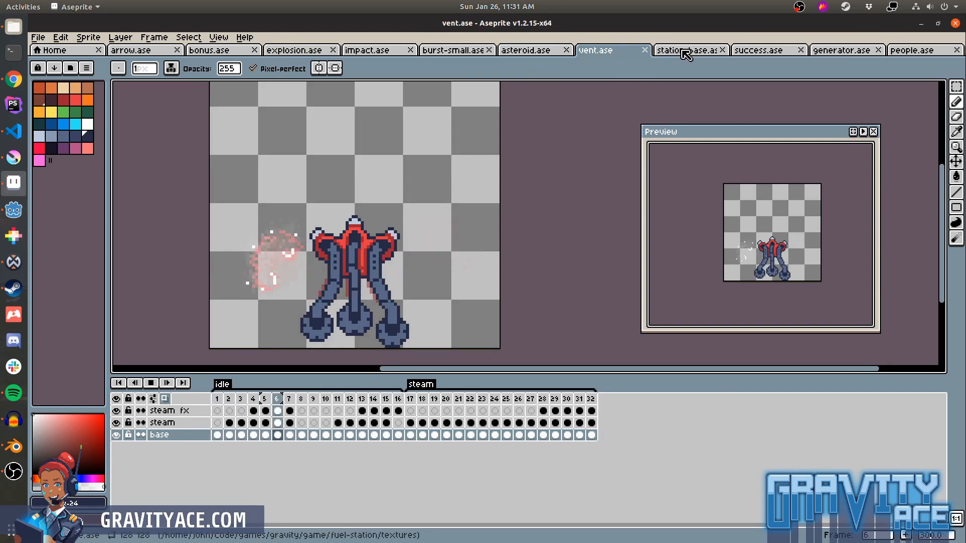
pyautogui.click(684, 50)
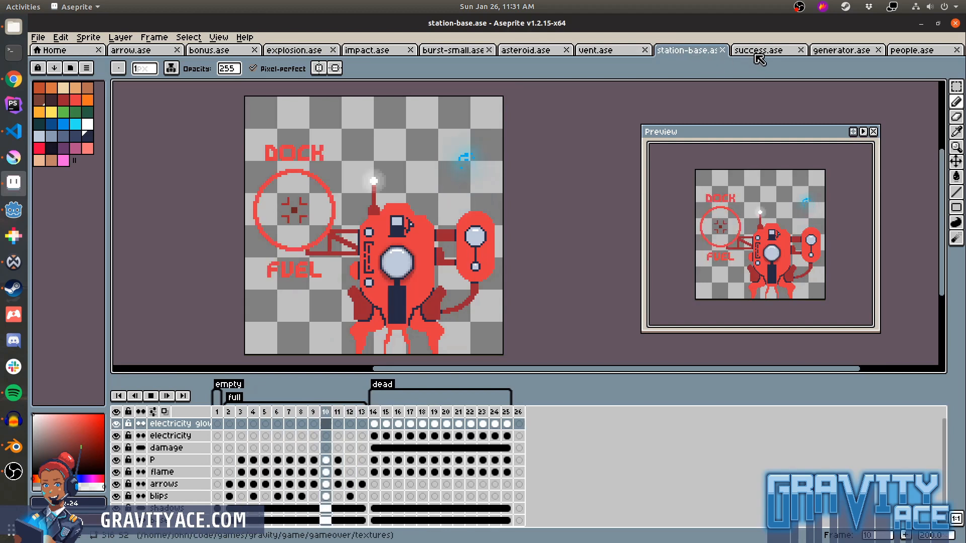
pyautogui.click(758, 50)
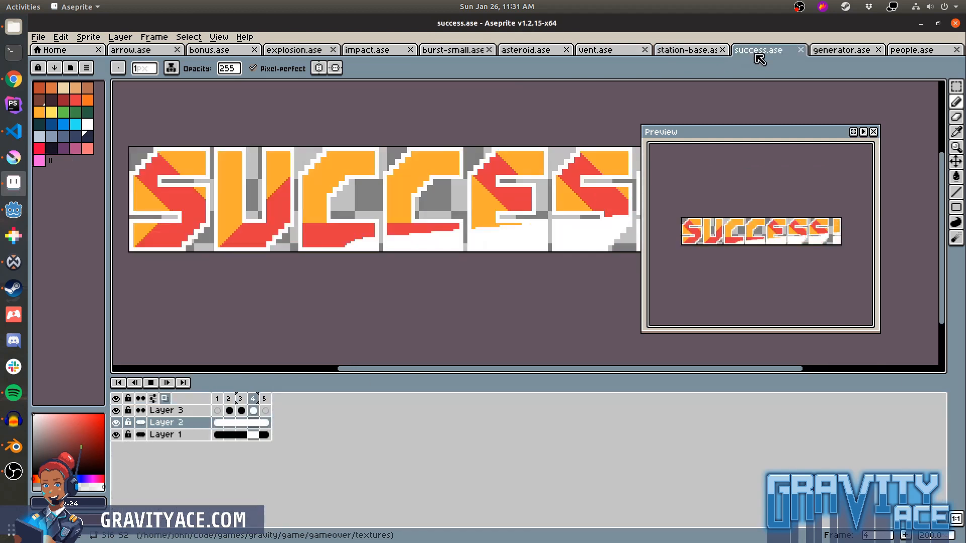
pyautogui.click(842, 50)
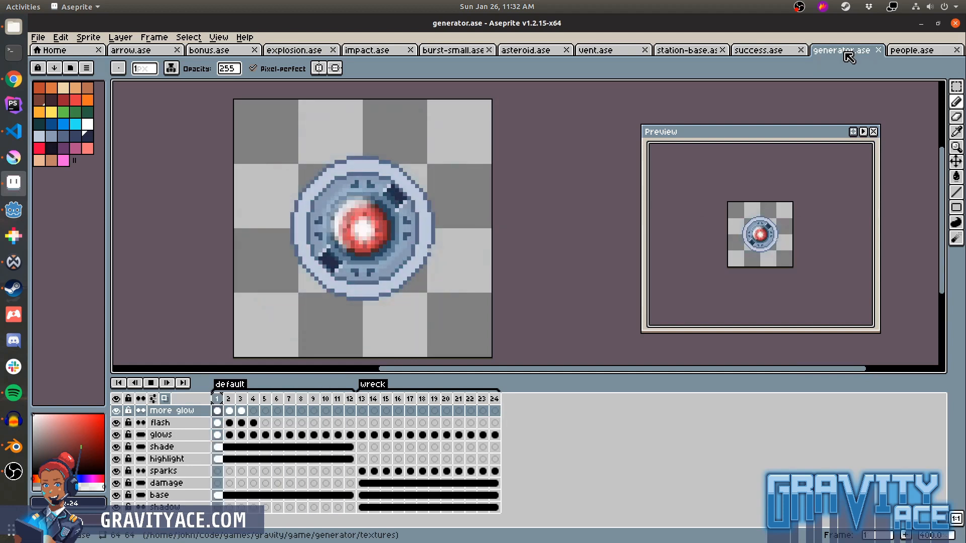
pyautogui.click(301, 398)
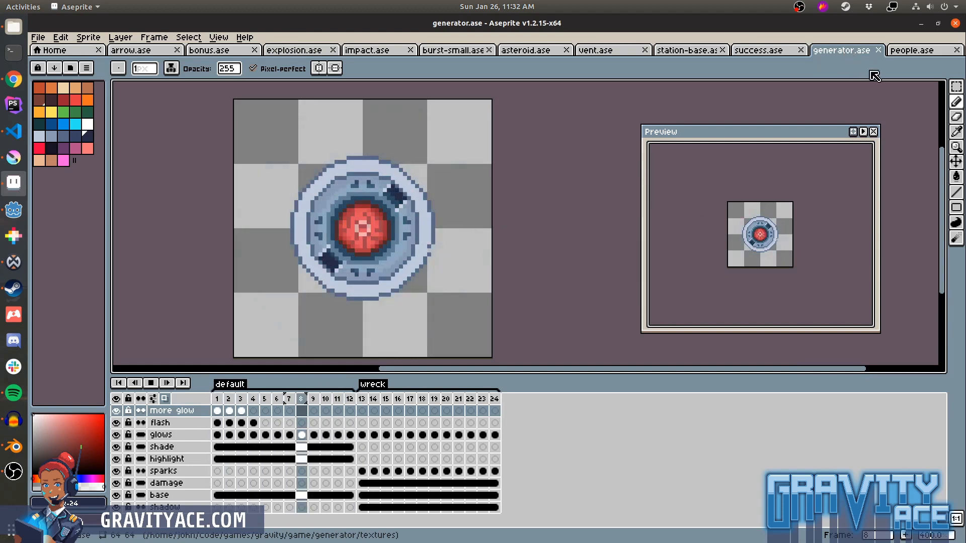
pyautogui.click(912, 49)
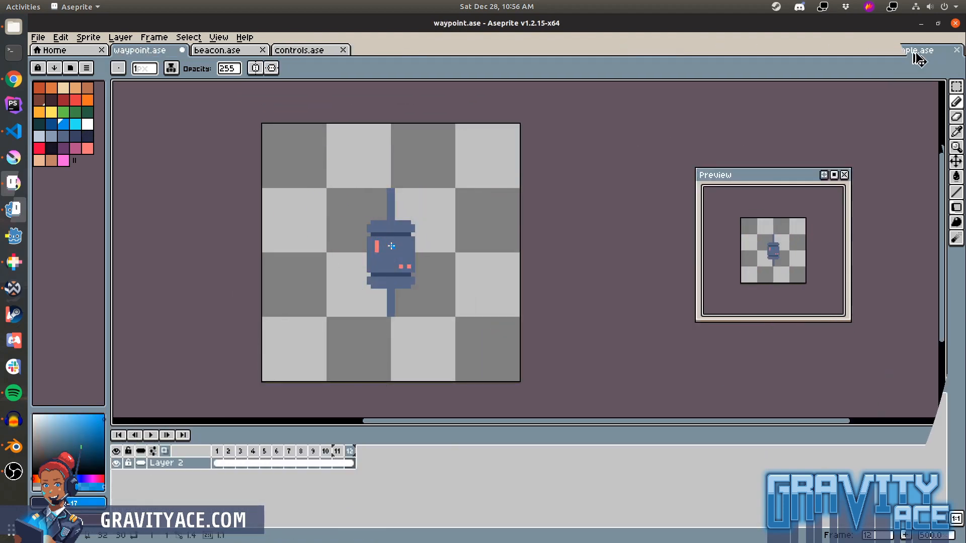
# - Add Layer 3 to the waypoint sprite and draw the blue details and white antenna-tip light
pyautogui.click(391, 246)
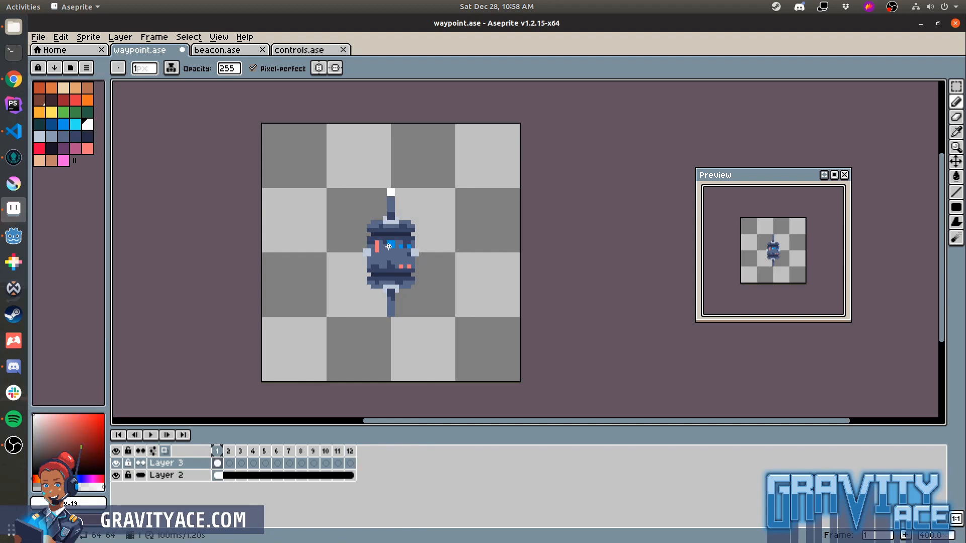
# - Review frames 2, 3, 4 and 8 of the waypoint's blinking light animation
pyautogui.click(241, 451)
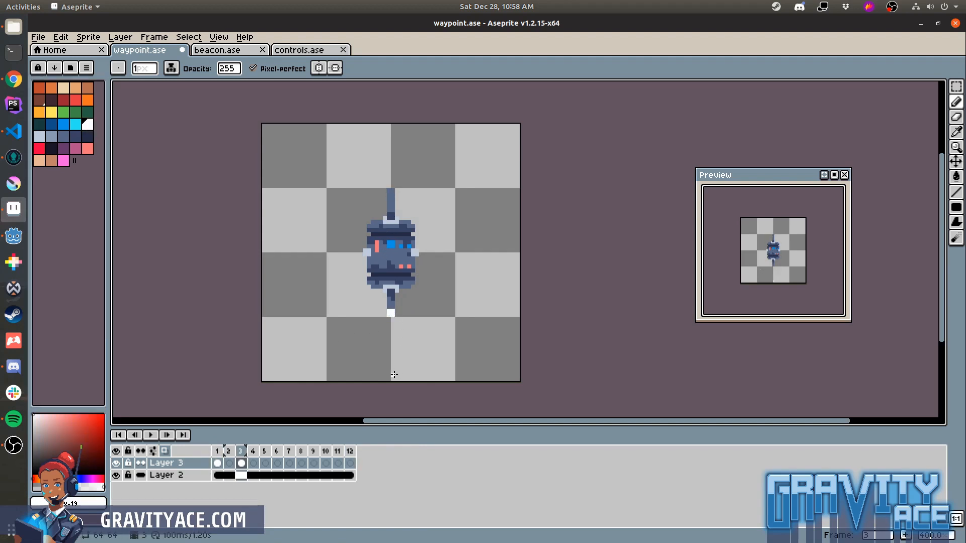
pyautogui.click(228, 451)
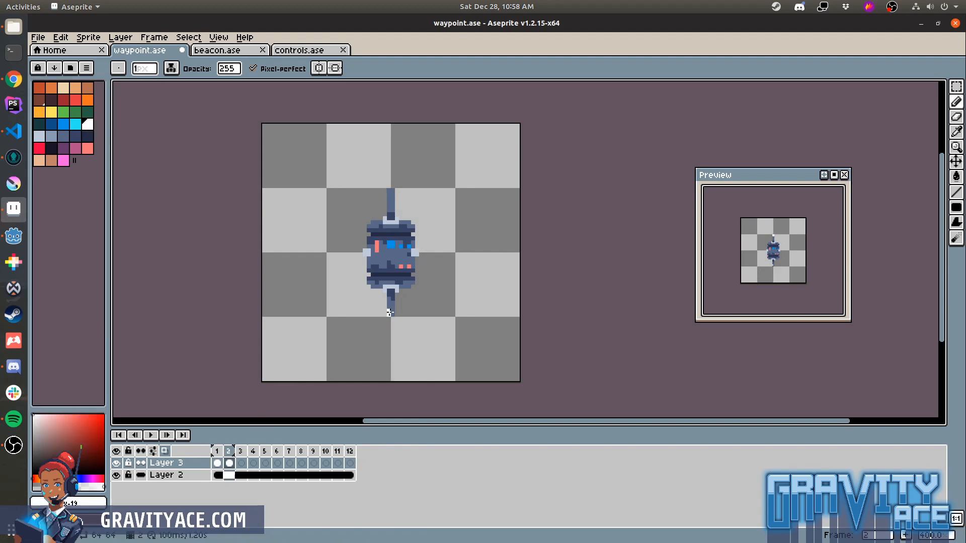
pyautogui.click(252, 451)
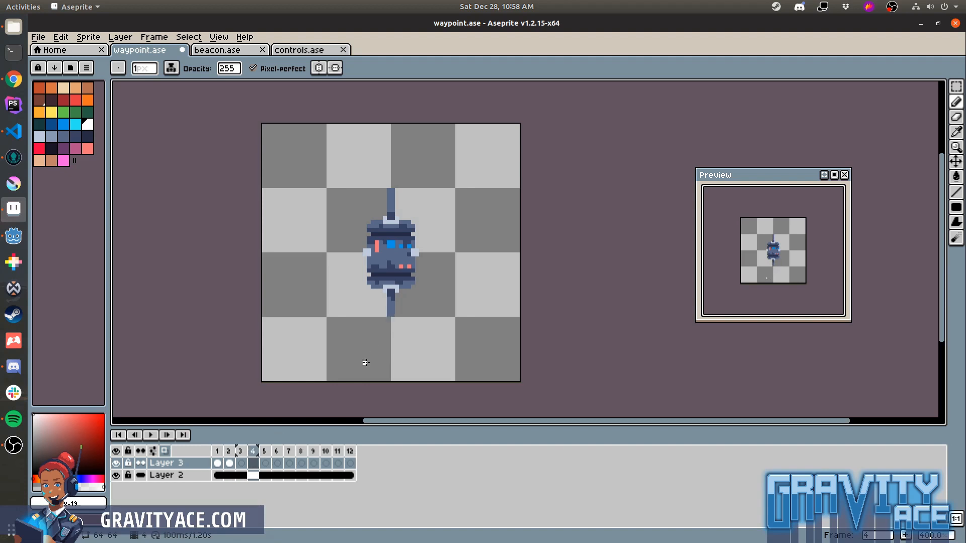
pyautogui.click(288, 451)
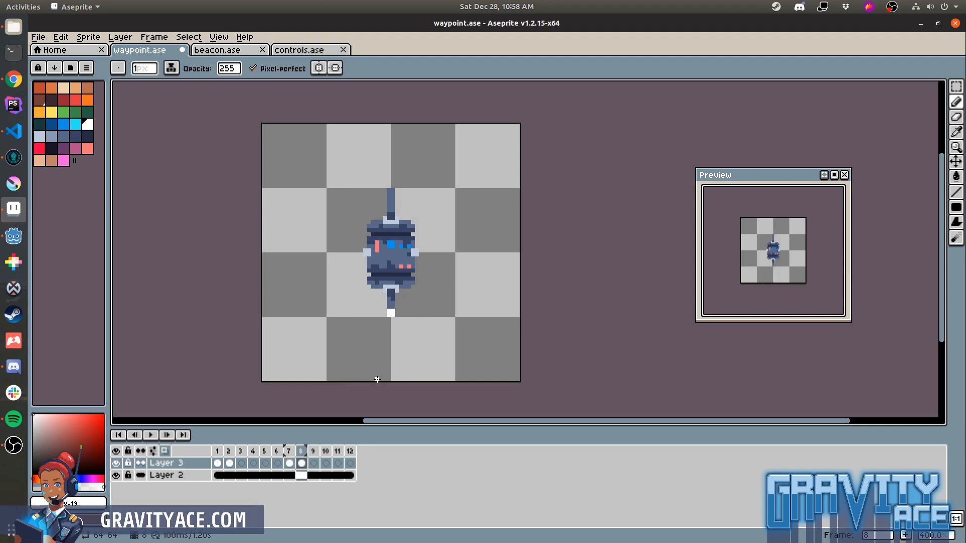
# - Copy the light cels onto alternating frames 6, 7, 9 and 11 and add a low-opacity glow layer
pyautogui.click(228, 463)
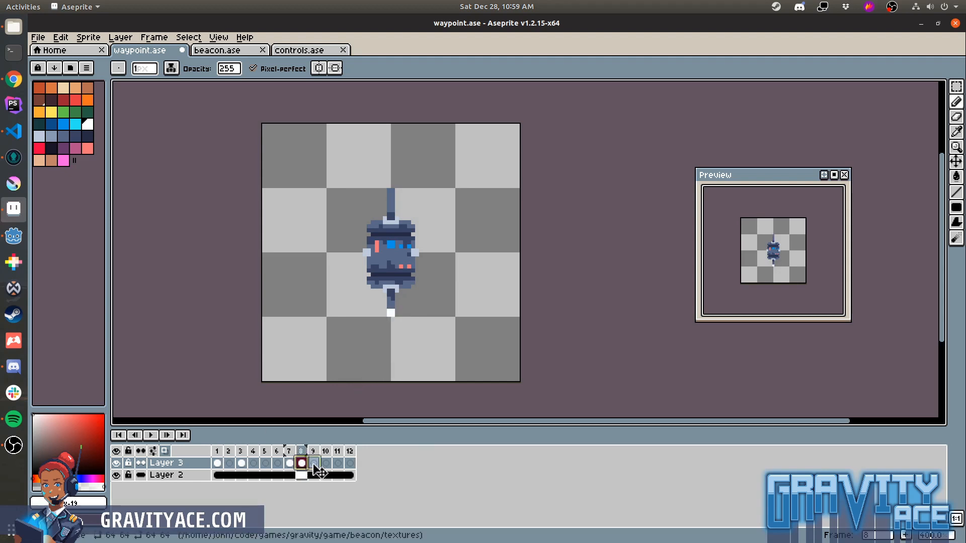
pyautogui.click(313, 462)
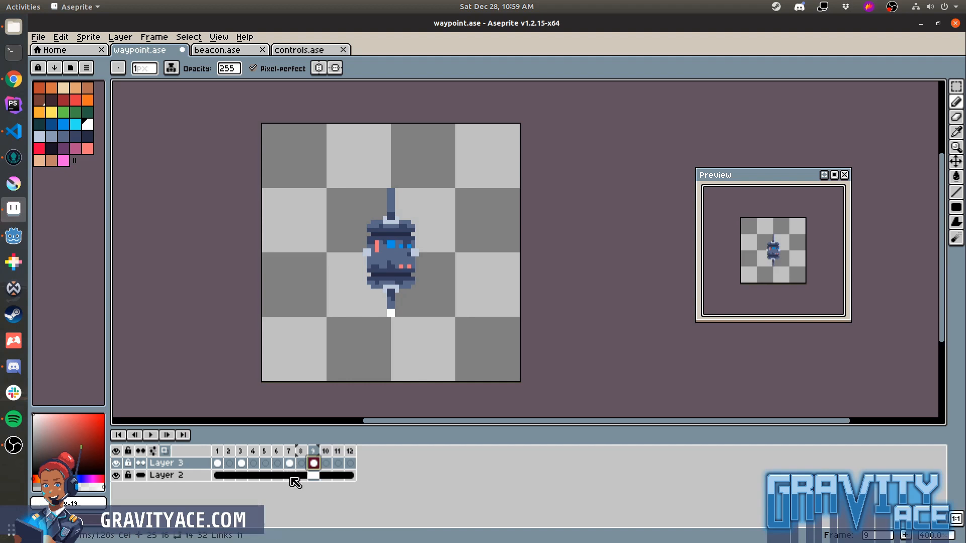
pyautogui.click(337, 463)
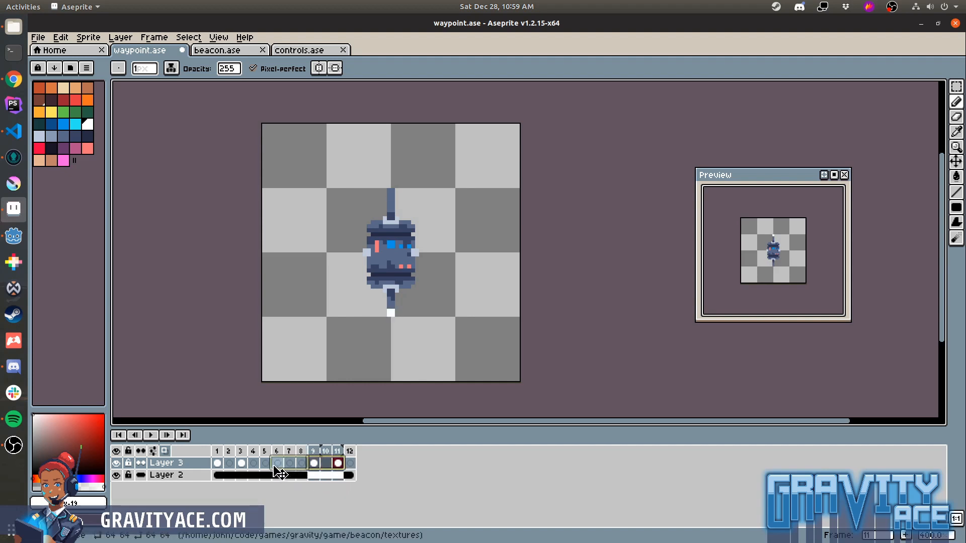
pyautogui.click(277, 462)
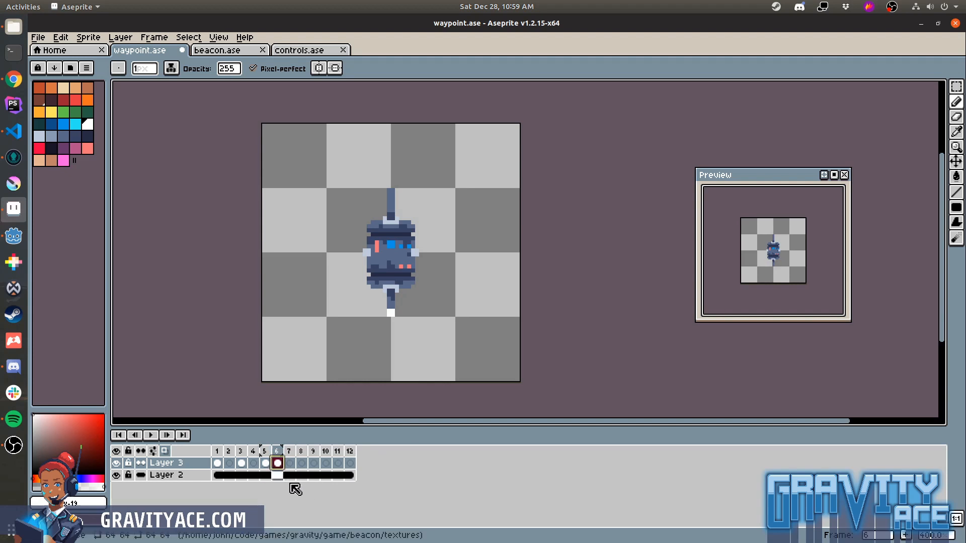
pyautogui.click(288, 462)
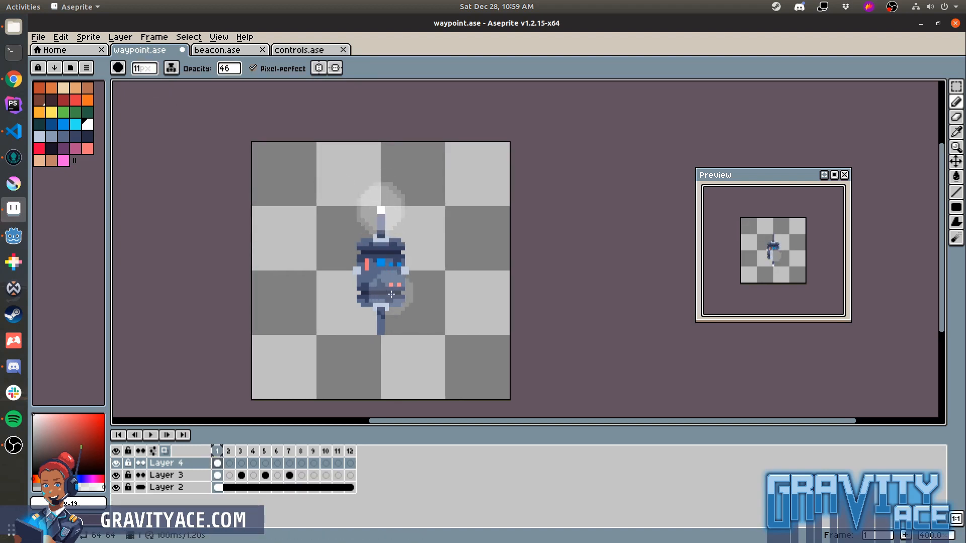
# - Apply a blur-17x17 convolution to Layer 4 and preview the softened glow on frames 3 and 7
pyautogui.click(239, 450)
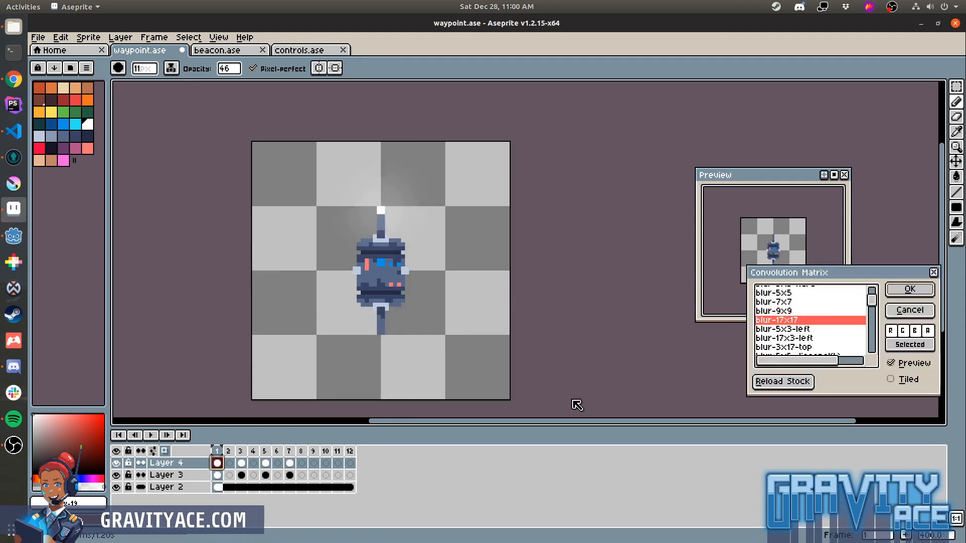
pyautogui.click(241, 451)
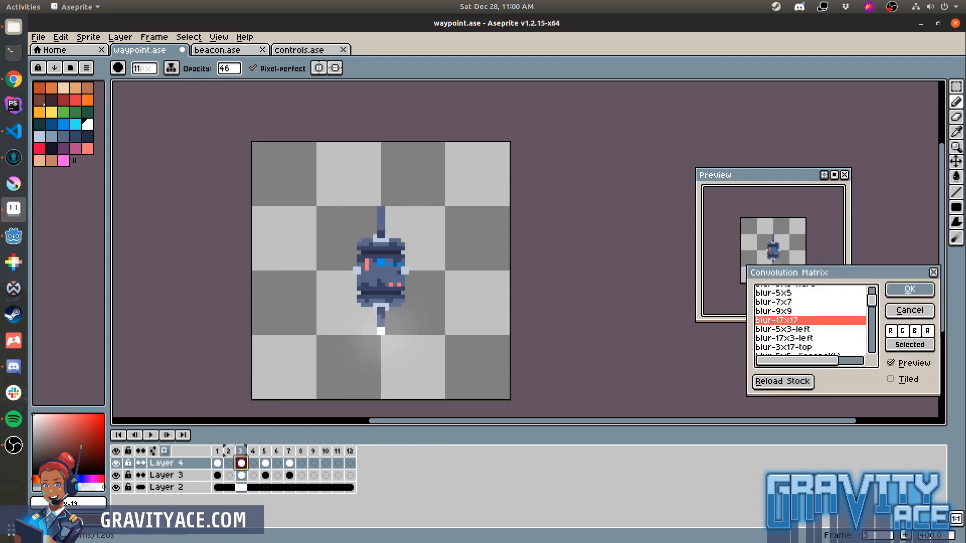
pyautogui.click(288, 463)
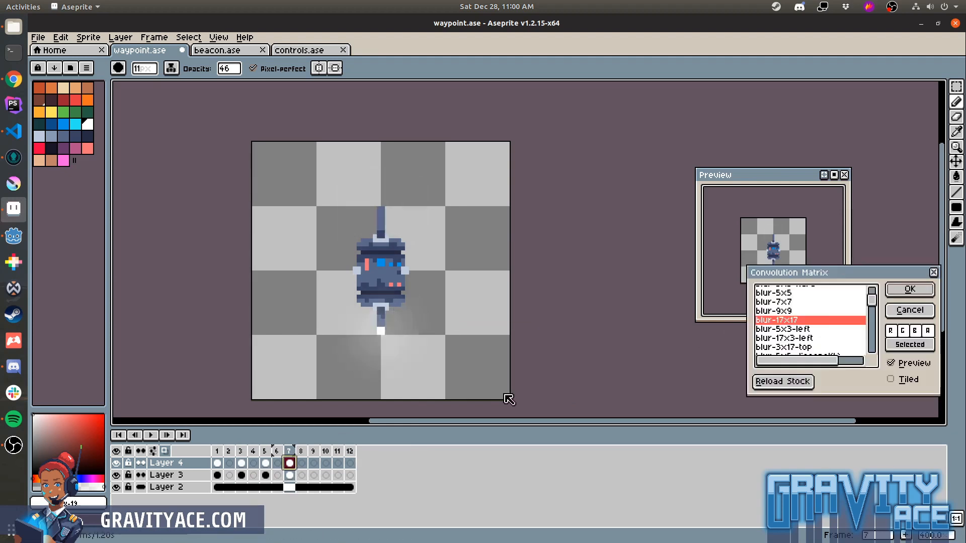